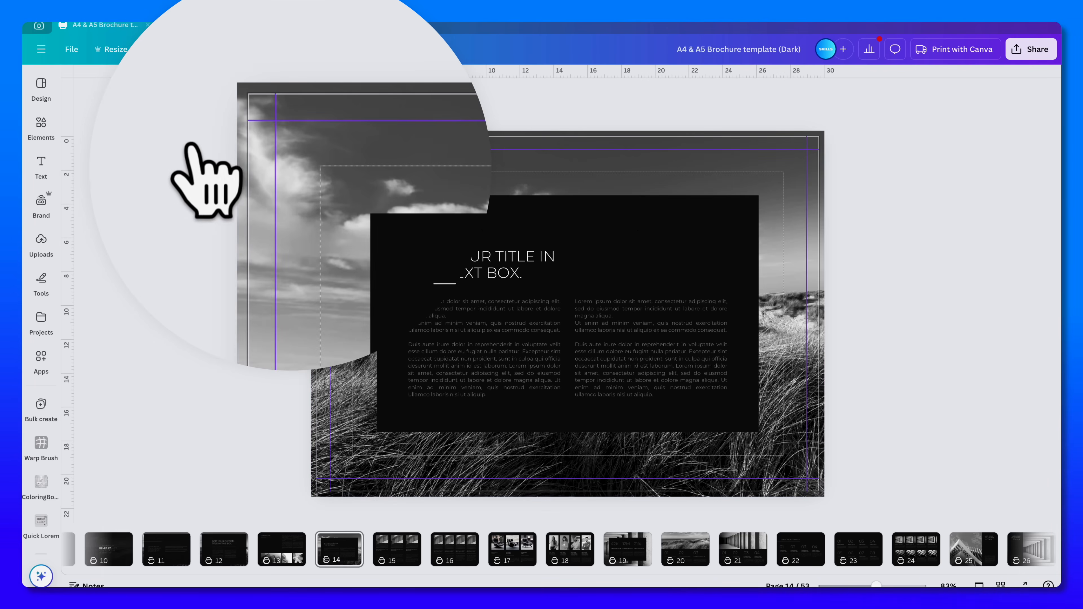
mouse_move(242, 214)
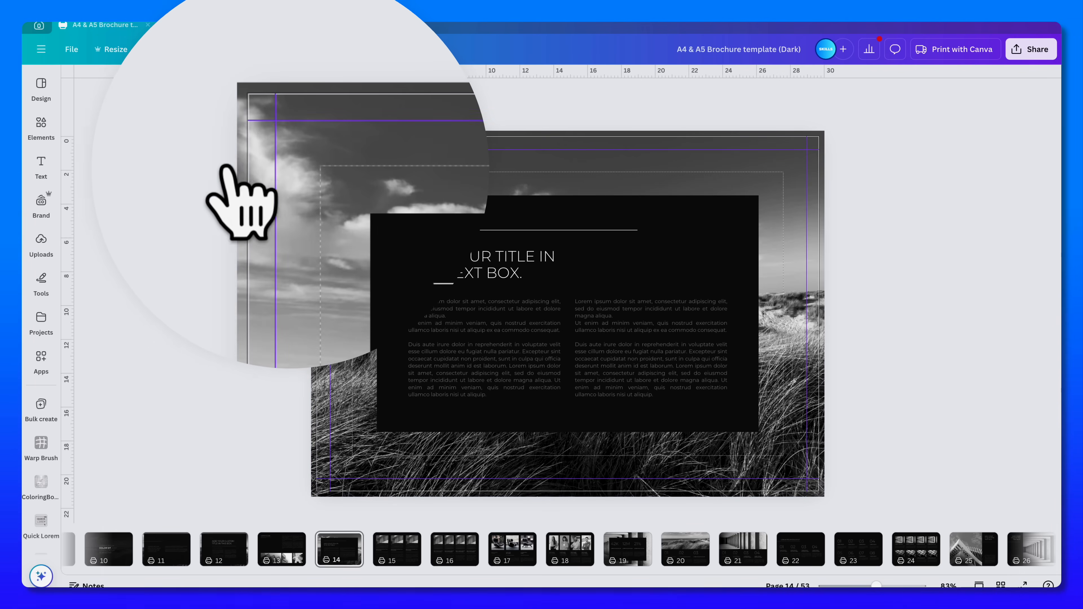
mouse_move(627, 549)
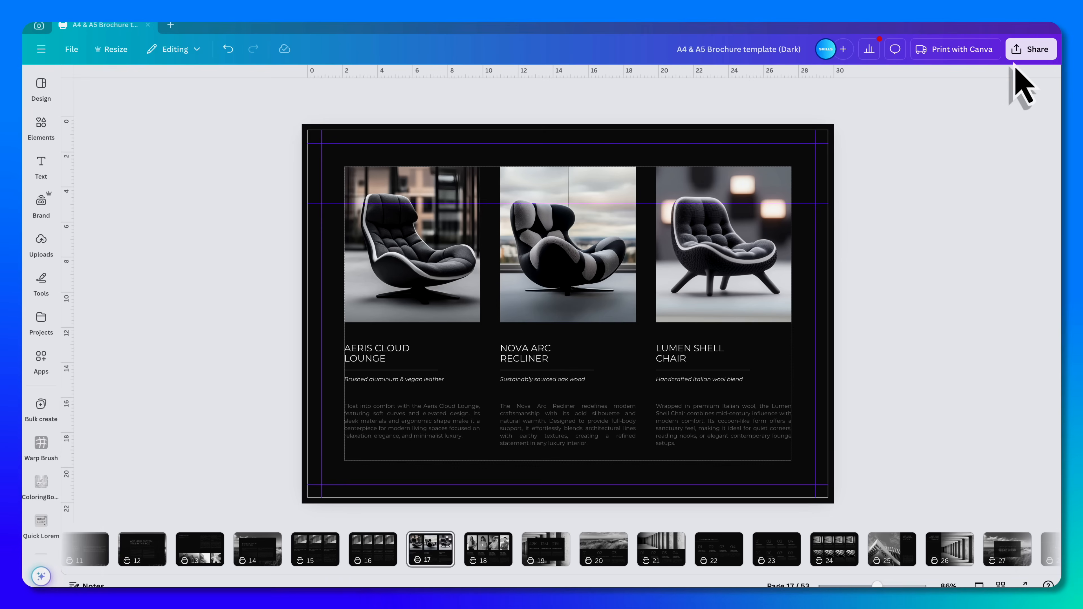
Reach the brochure's download settings via Share and list the available file types.
left_click(1031, 49)
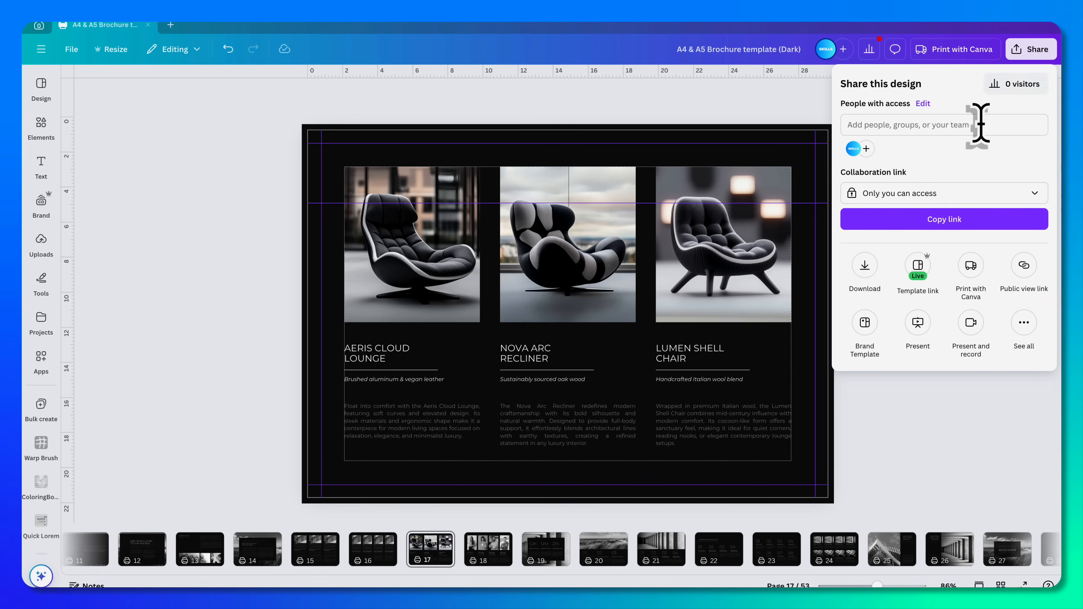
left_click(864, 274)
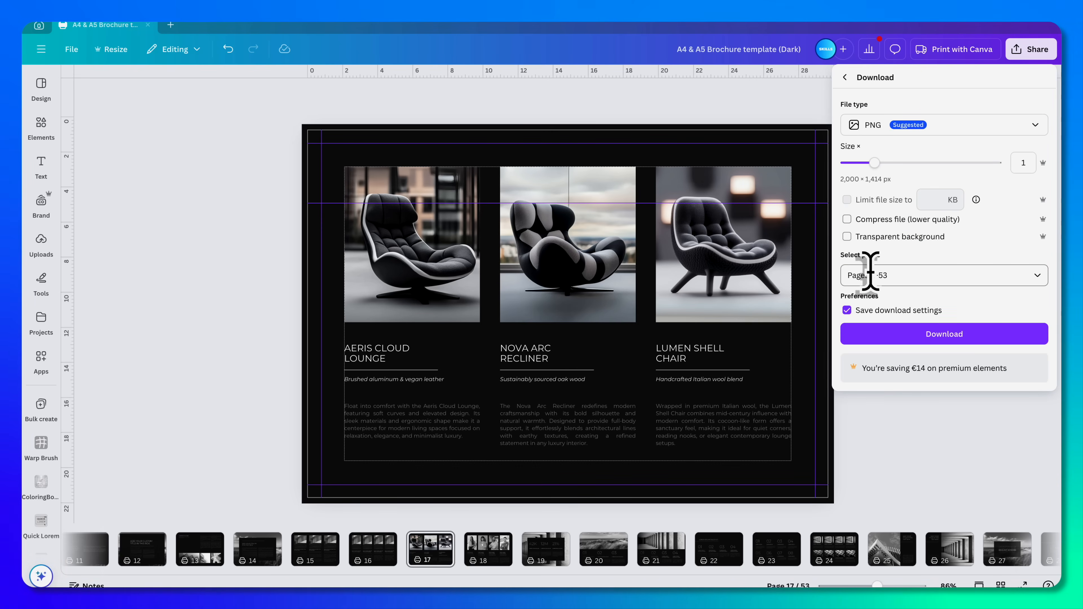
left_click(942, 125)
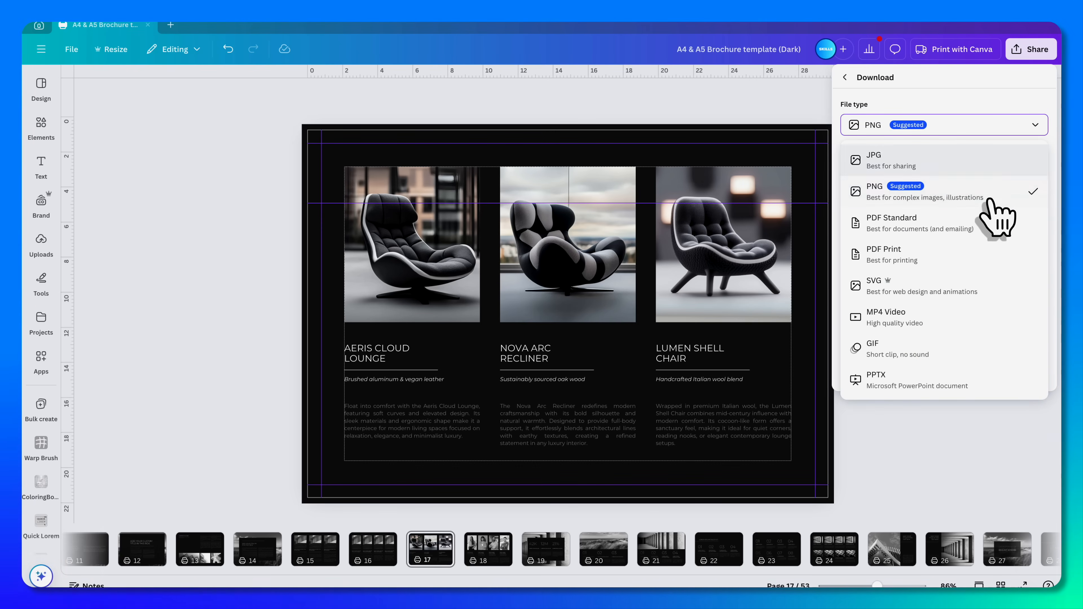
mouse_move(967, 256)
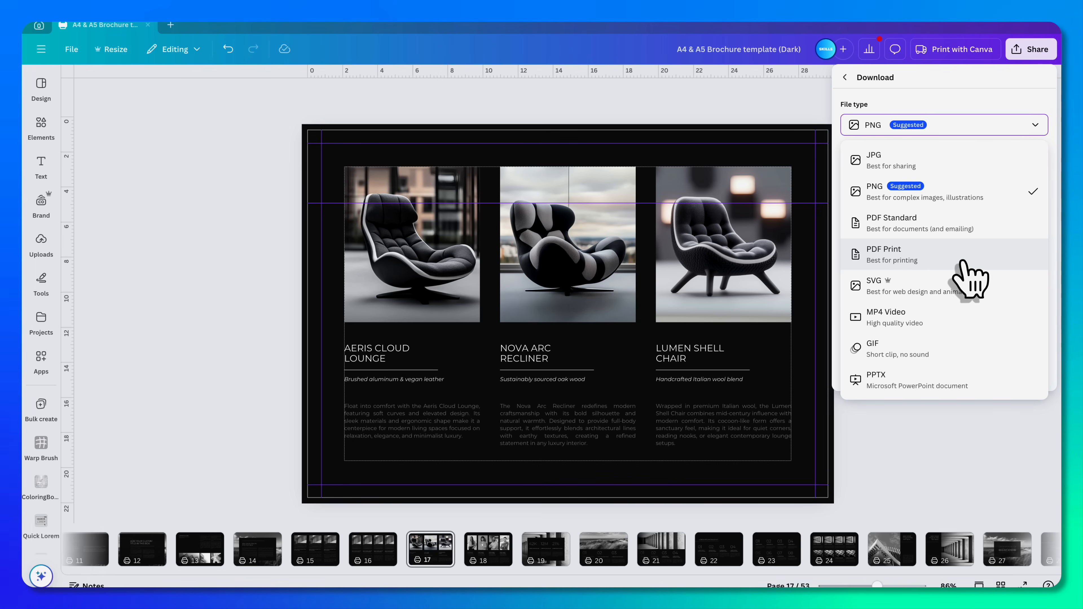
Choose PDF Print with crop marks and bleed, keeping all pages 1–53 included.
left_click(883, 253)
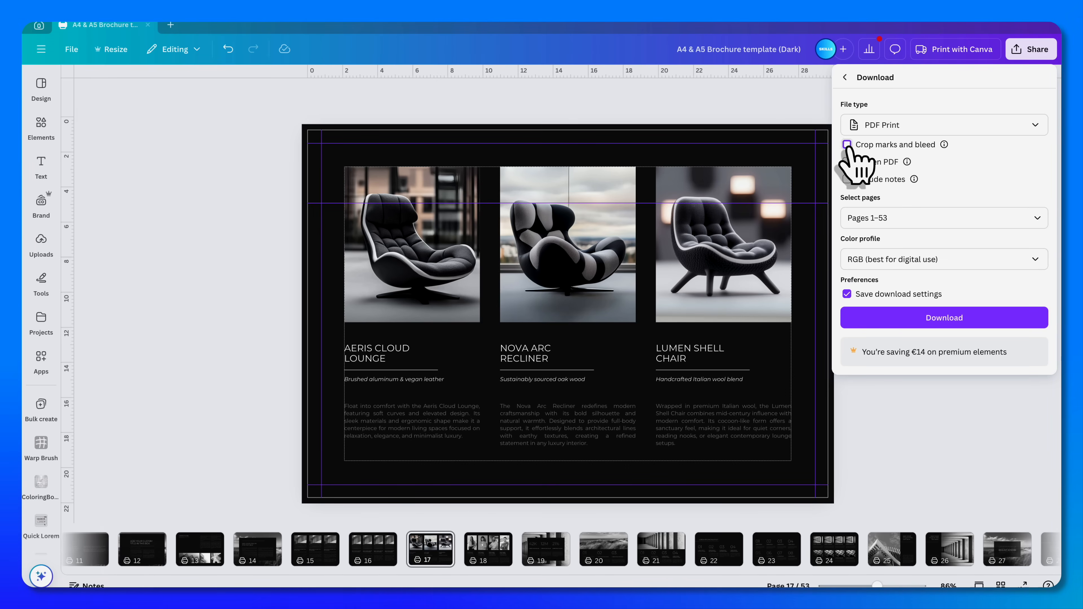
left_click(847, 145)
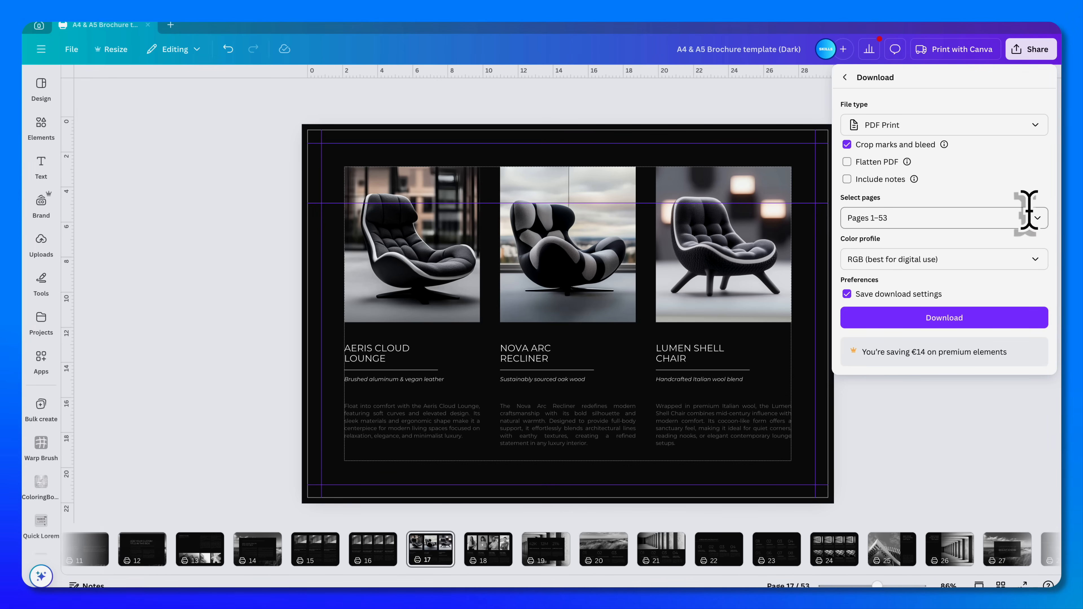
left_click(943, 218)
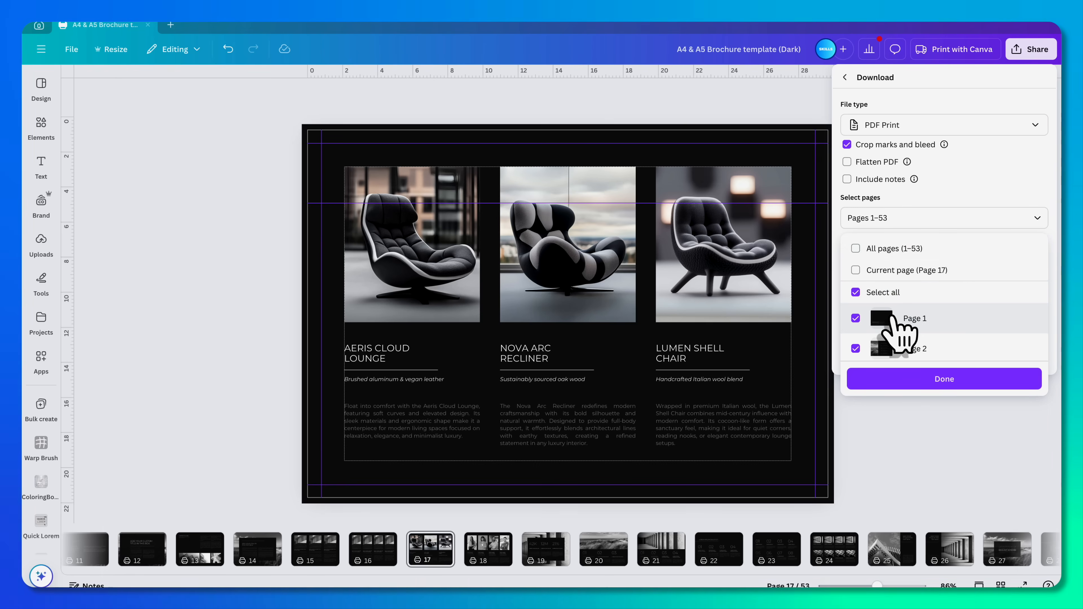
scroll("down", 3)
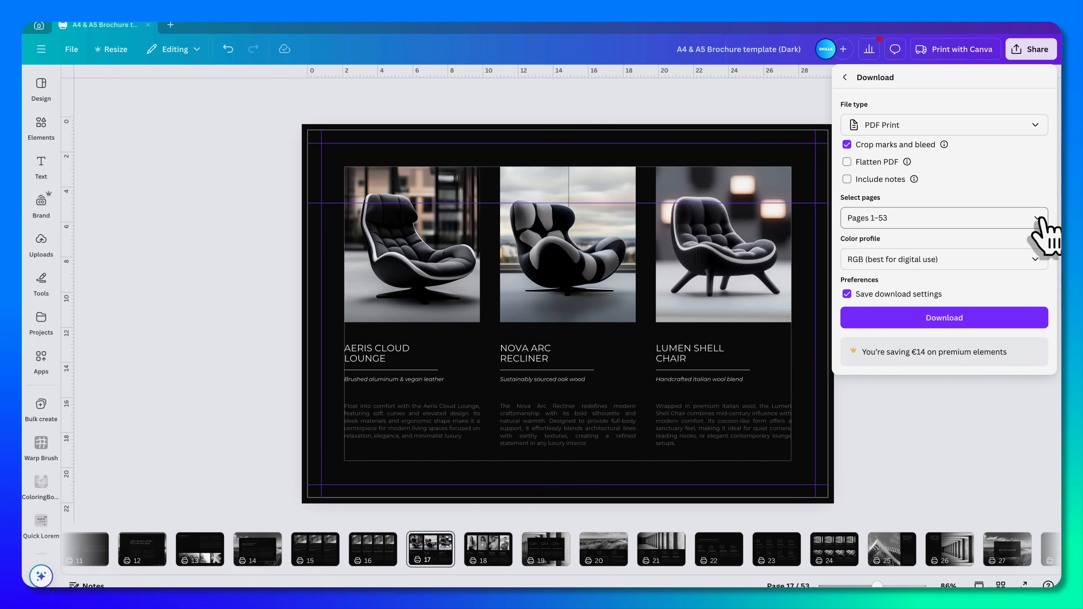
Set the colour profile to CMYK for professional printing and start the download.
left_click(943, 259)
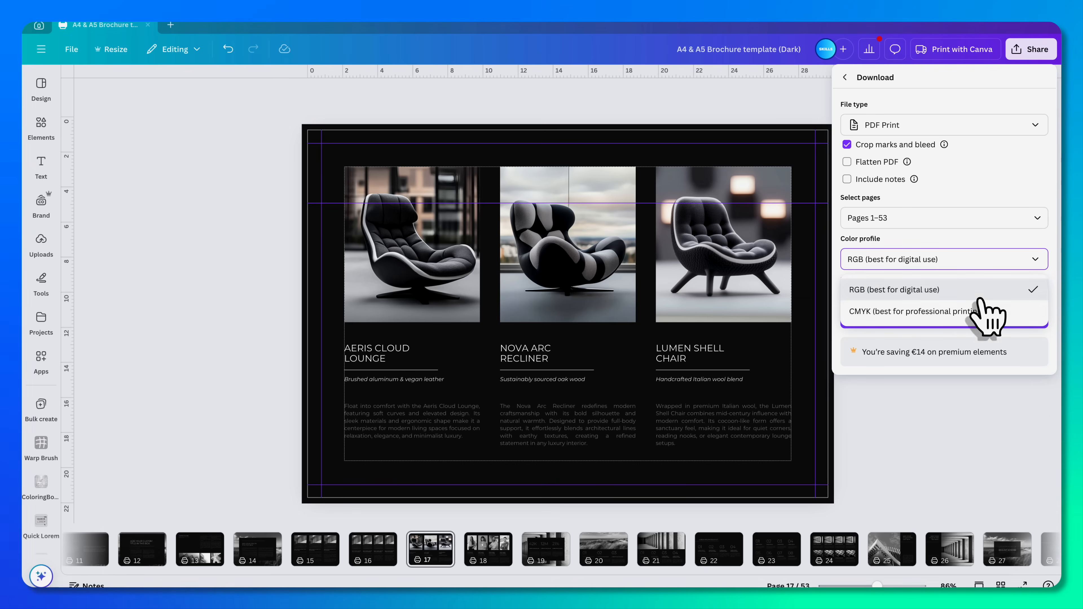
left_click(910, 311)
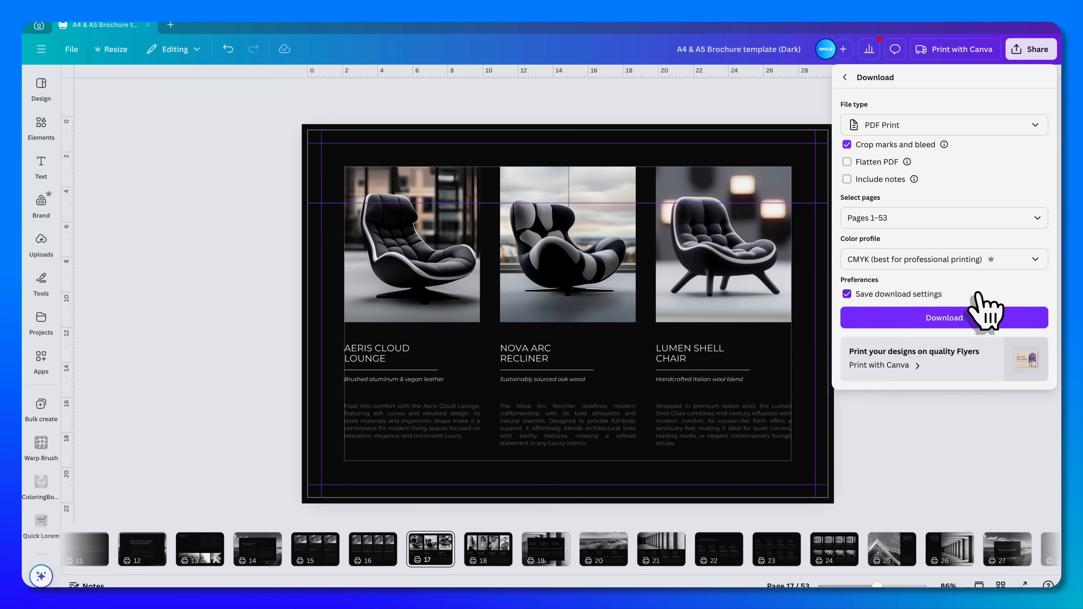
left_click(944, 318)
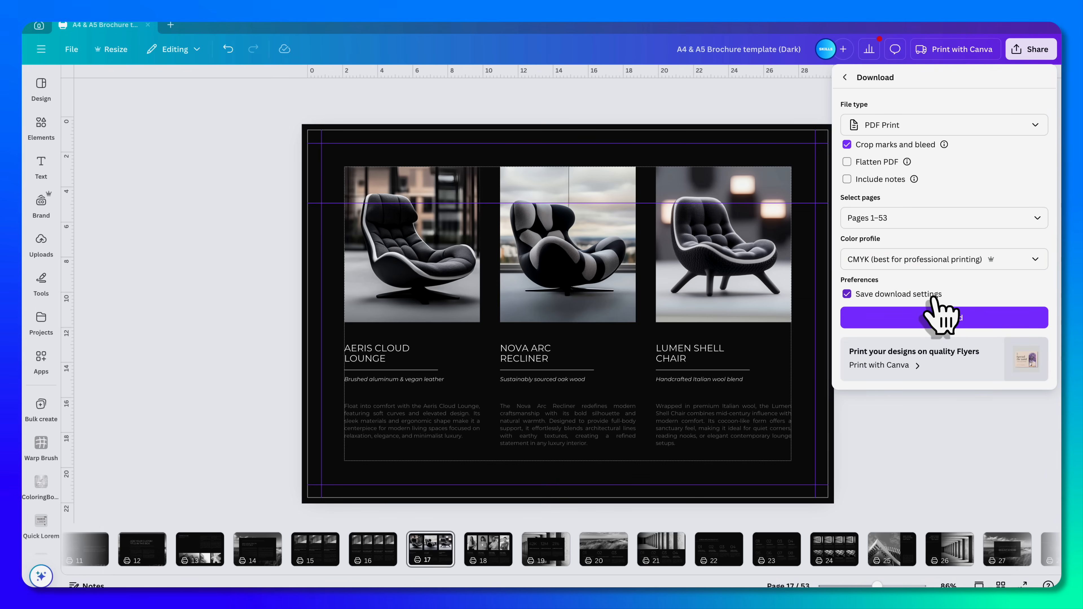